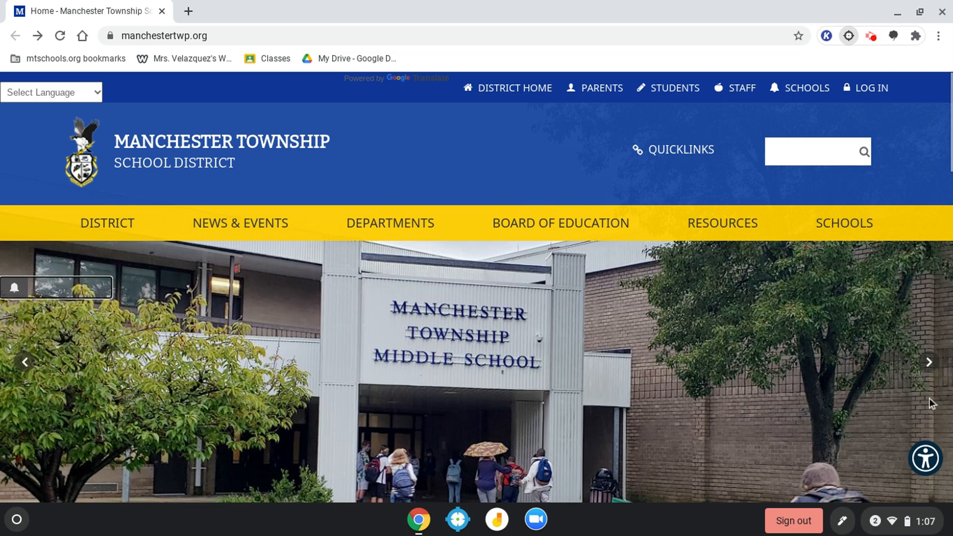
{"action": "mouse_move", "coordinate": [927, 401]}
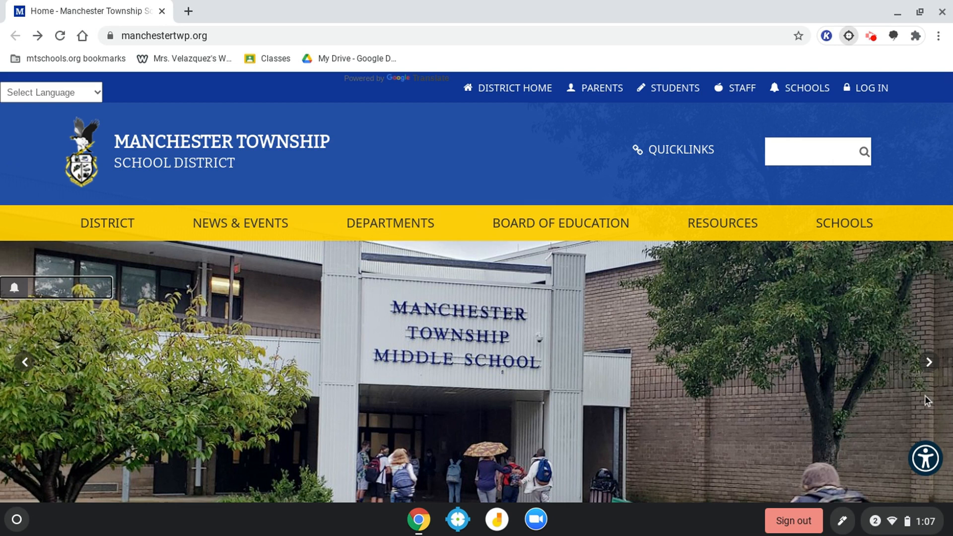
{"action": "mouse_move", "coordinate": [921, 387]}
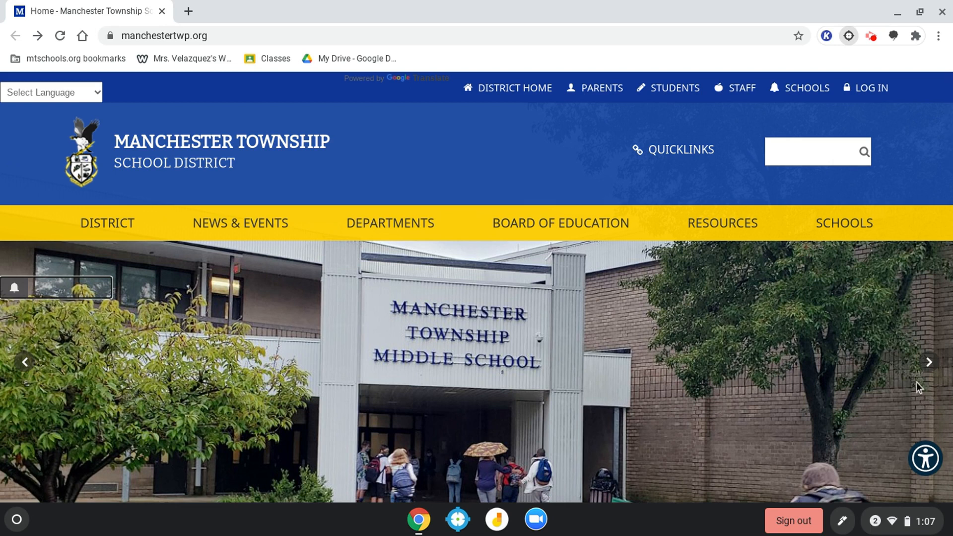
{"action": "mouse_move", "coordinate": [351, 57]}
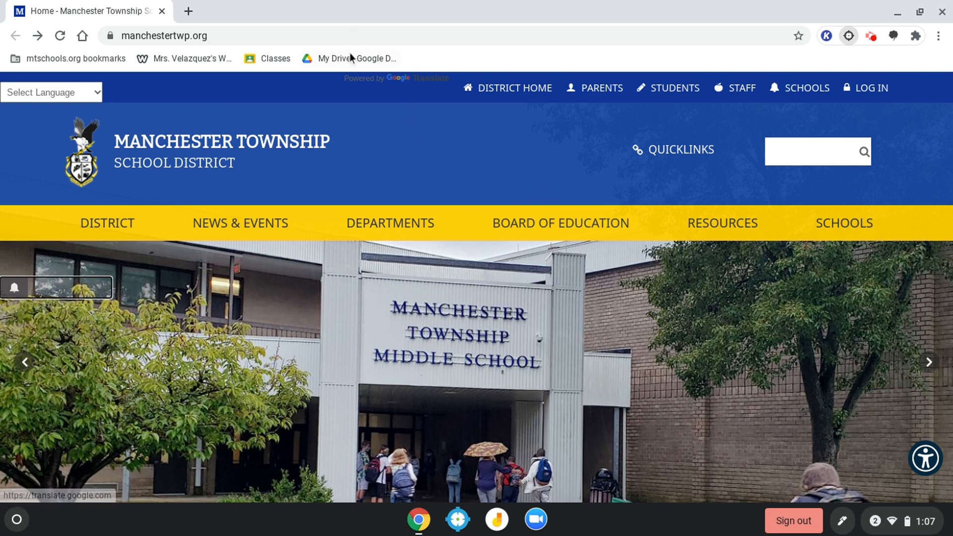
Open My Drive and bring up the New menu's create options
{"action": "left_click", "coordinate": [349, 58]}
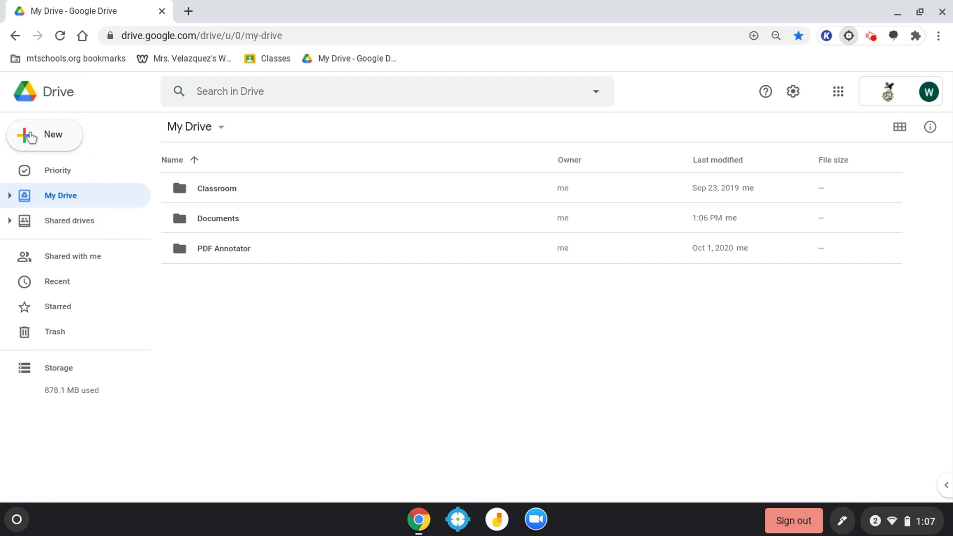
{"action": "left_click", "coordinate": [45, 135]}
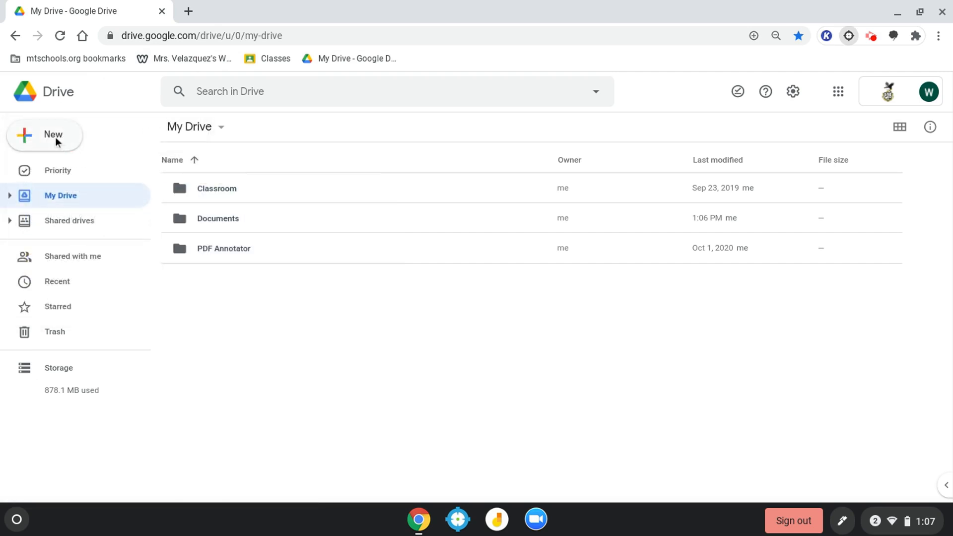
{"action": "left_click", "coordinate": [44, 135]}
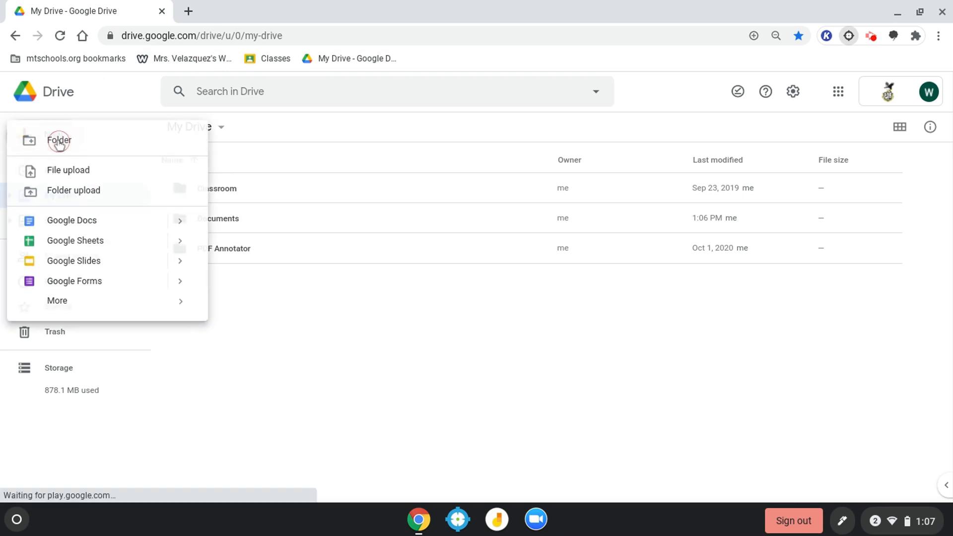
{"action": "left_click", "coordinate": [58, 140]}
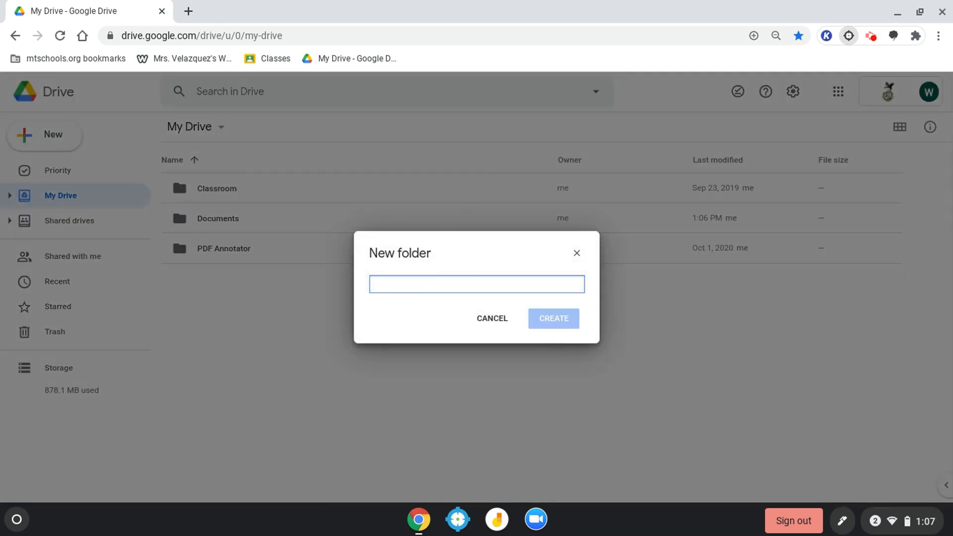
{"action": "left_click", "coordinate": [476, 284]}
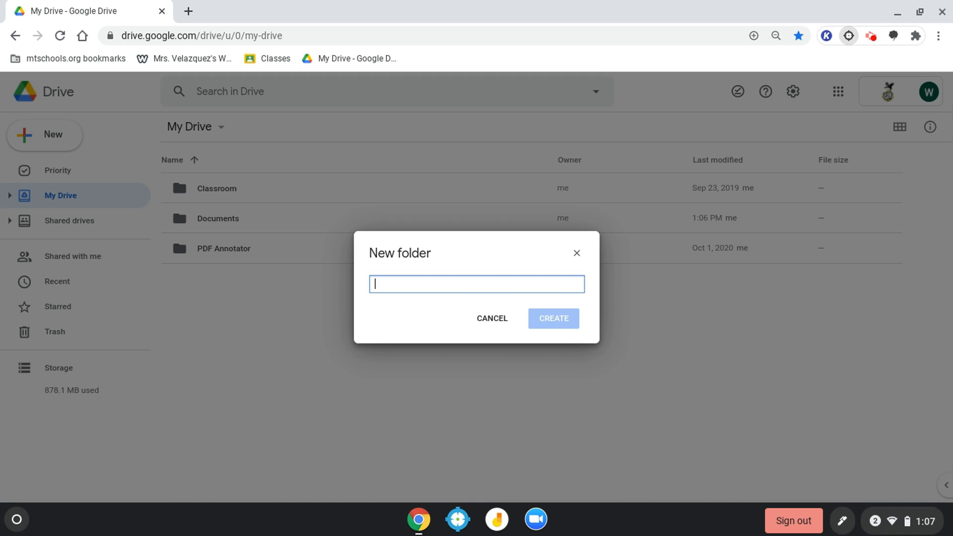
{"action": "type", "text": "Velazque"}
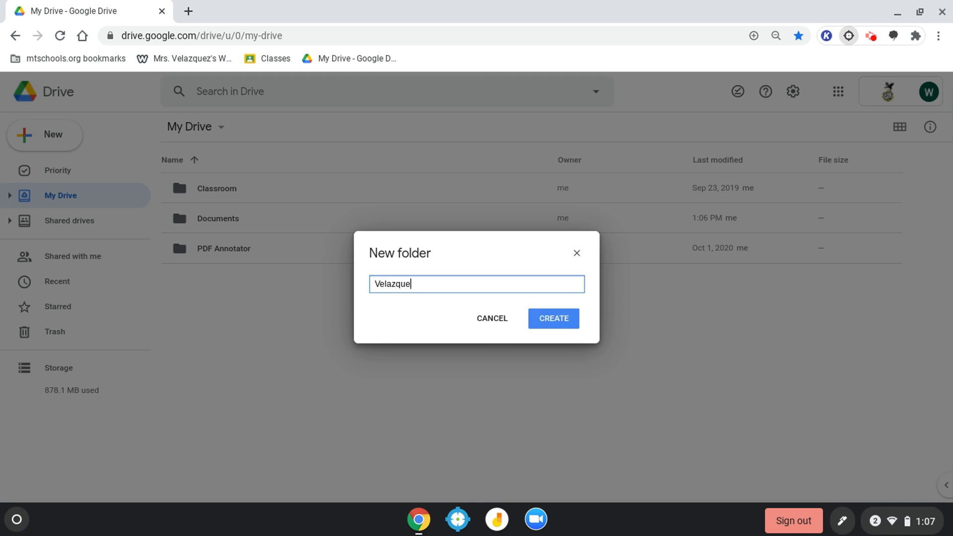
{"action": "type", "text": "z, Ja"}
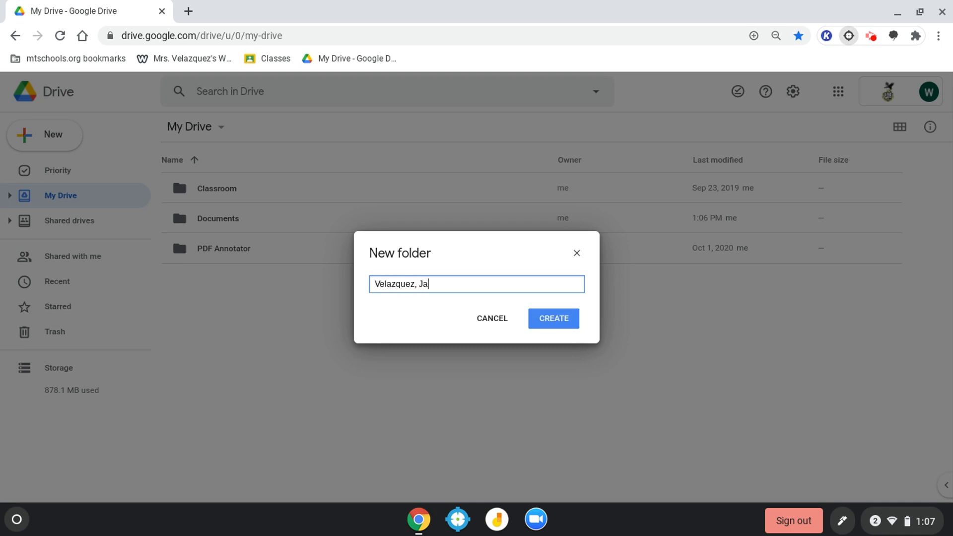
{"action": "type", "text": "mie"}
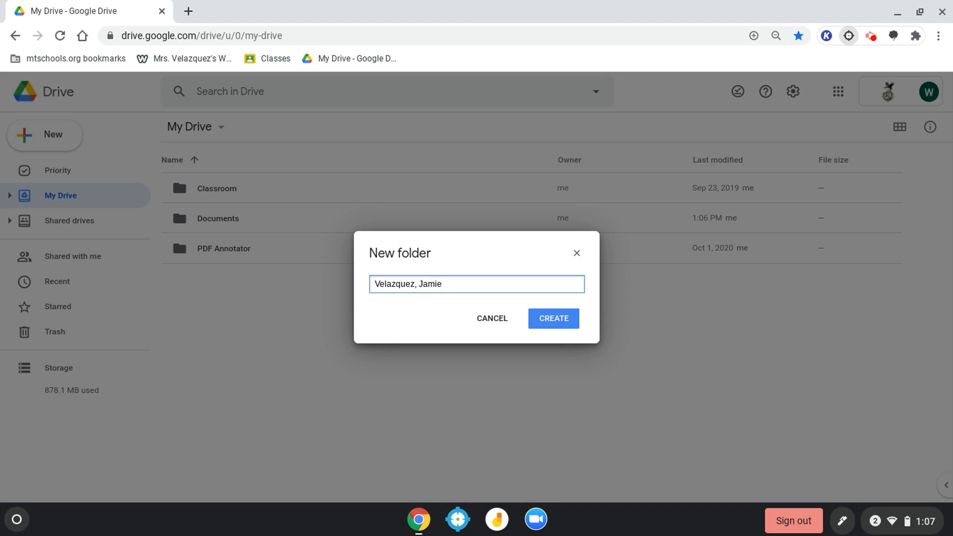
{"action": "type", "text": ":"}
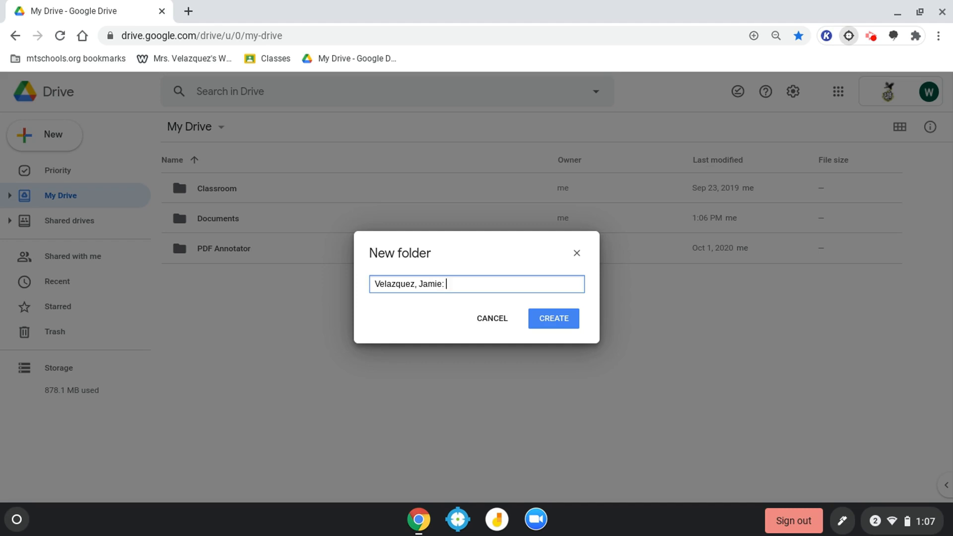
{"action": "type", "text": "Wri"}
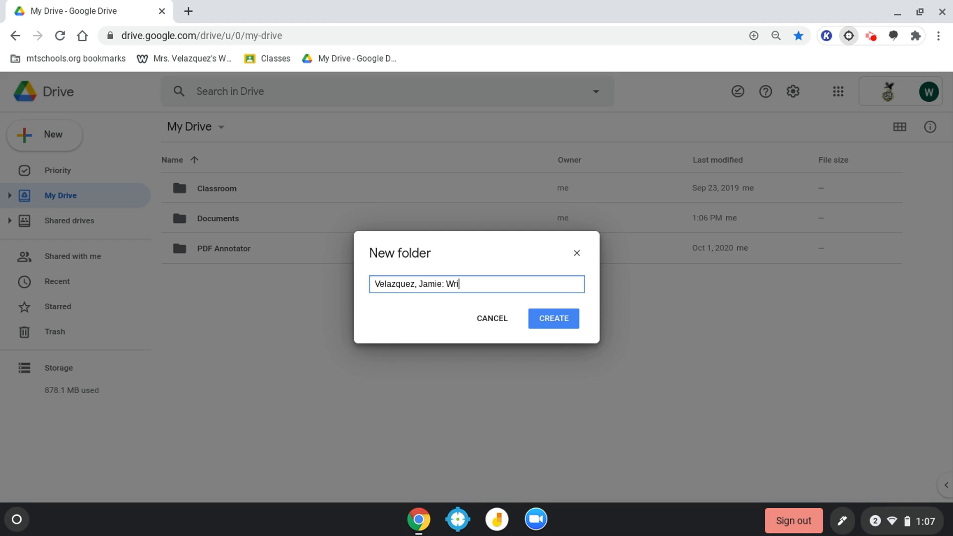
{"action": "type", "text": "ting P"}
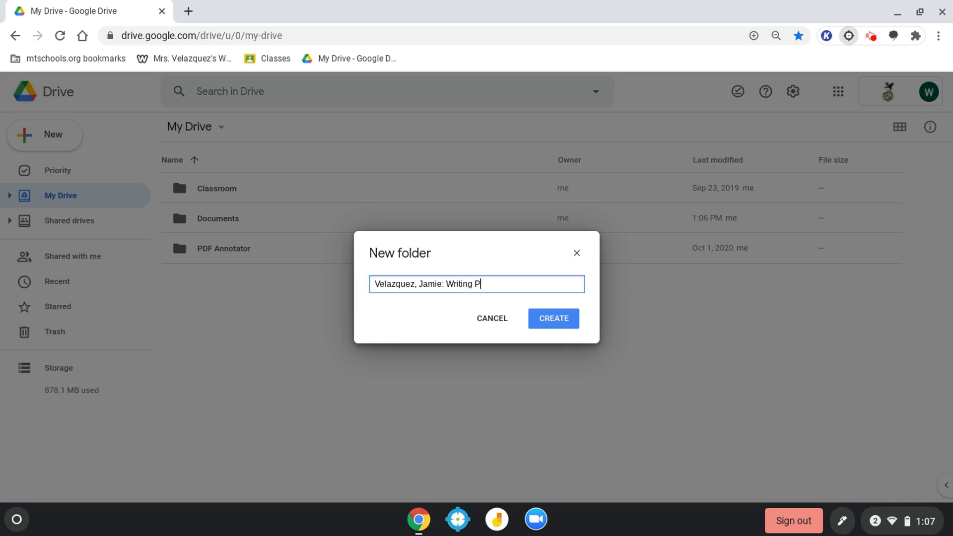
{"action": "type", "text": "ortfol"}
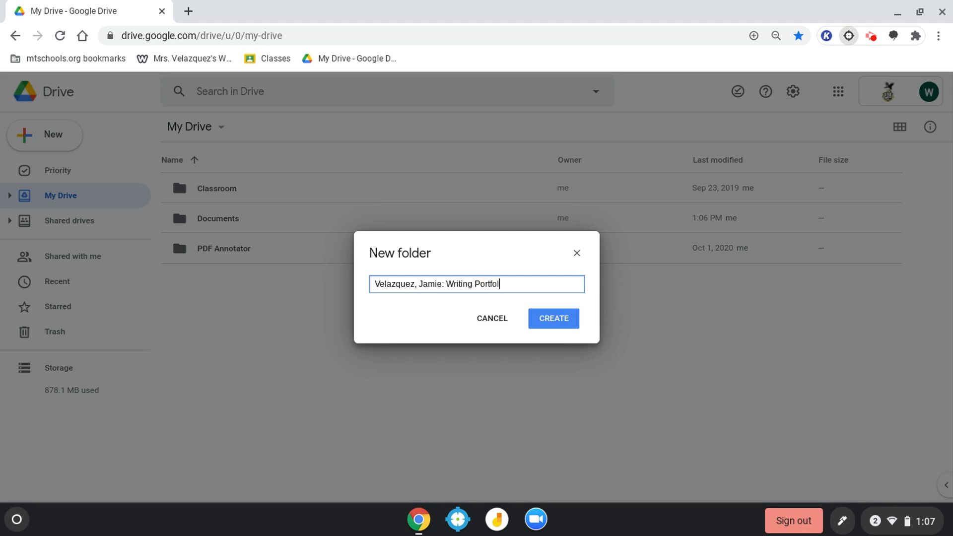
{"action": "type", "text": "io ("}
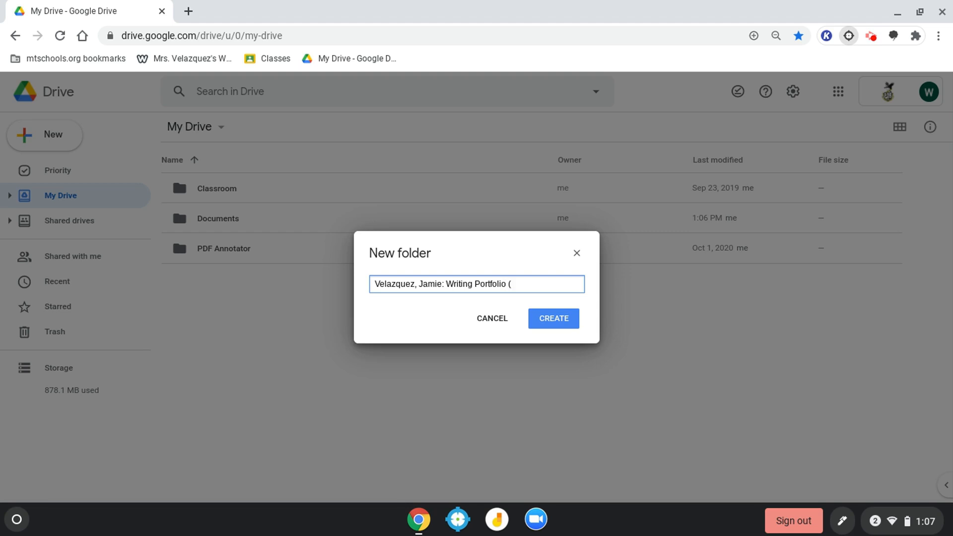
{"action": "type", "text": "2020"}
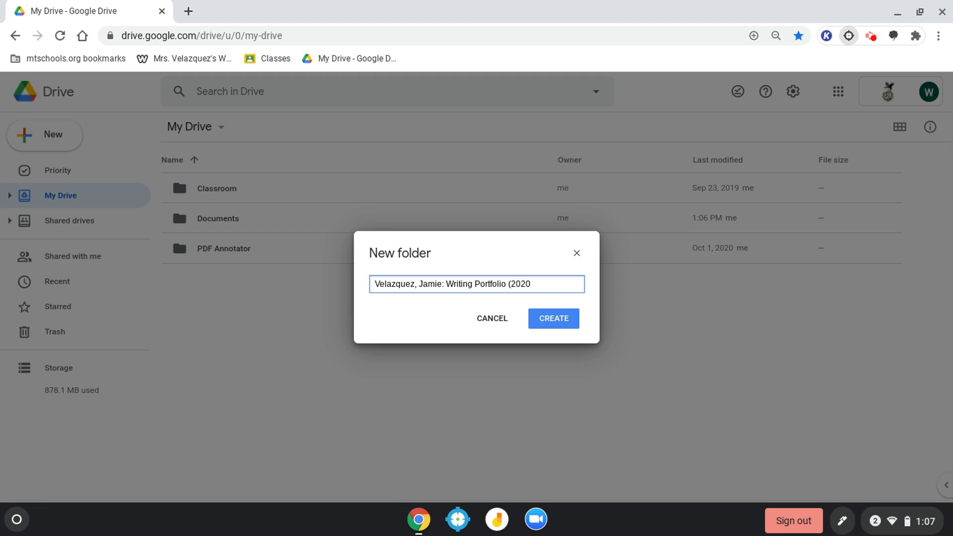
{"action": "type", "text": "-2021"}
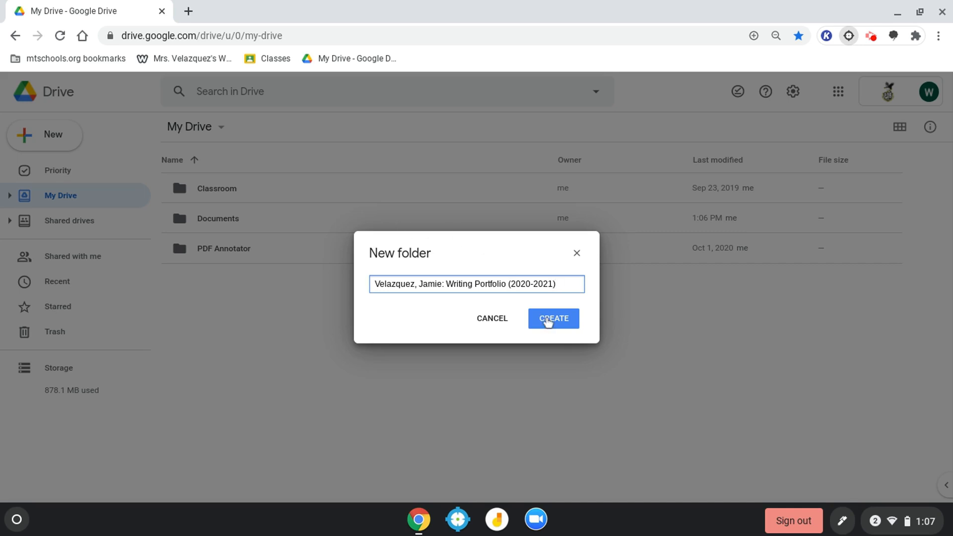
{"action": "left_click", "coordinate": [553, 318]}
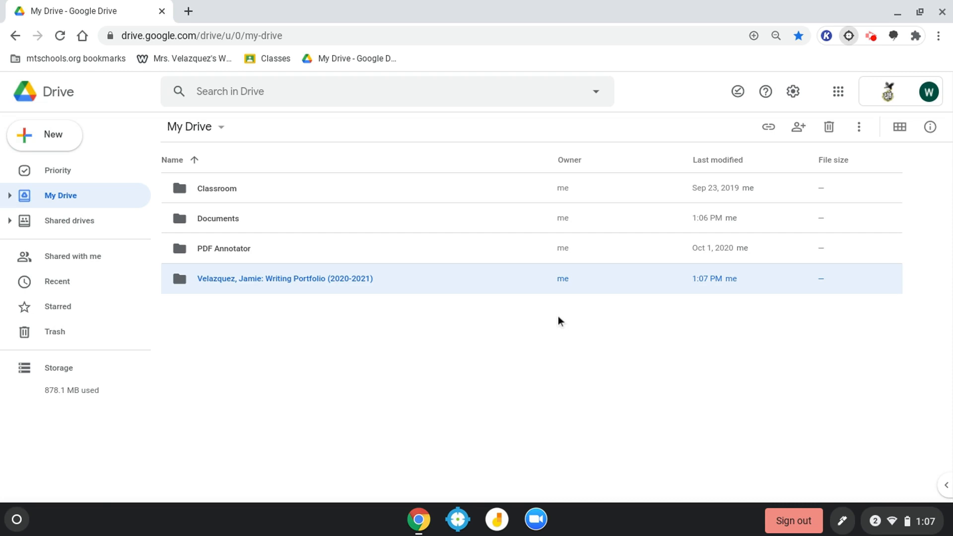
{"action": "mouse_move", "coordinate": [554, 318]}
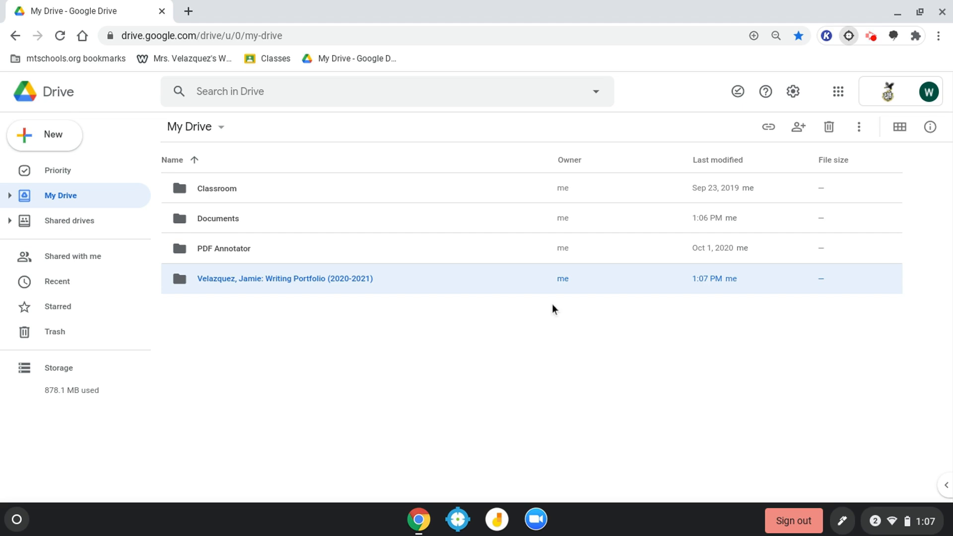
{"action": "mouse_move", "coordinate": [449, 318]}
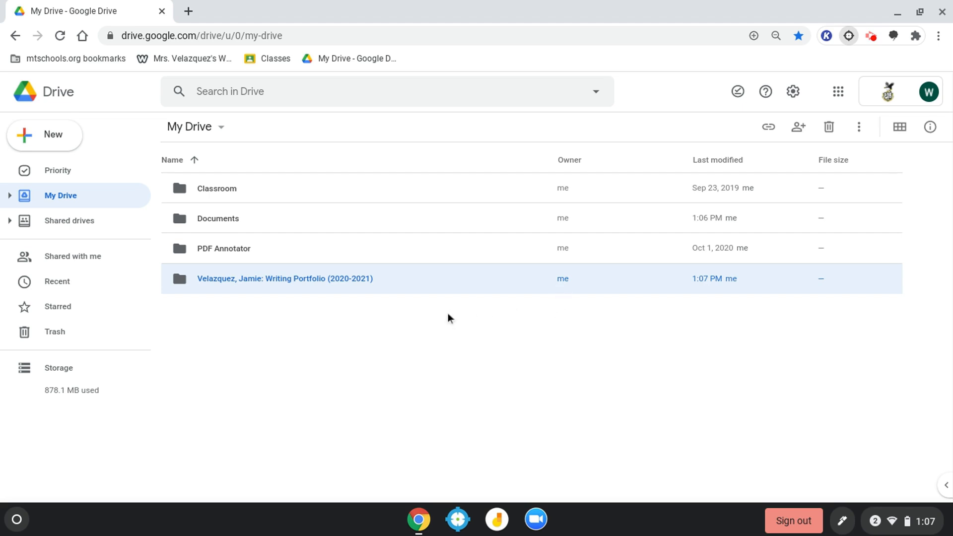
{"action": "mouse_move", "coordinate": [601, 242]}
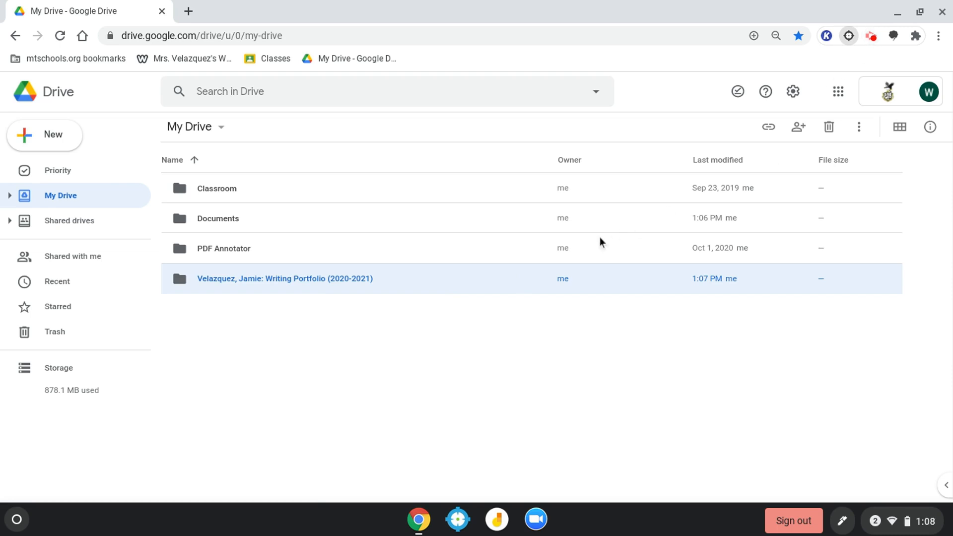
{"action": "mouse_move", "coordinate": [572, 256]}
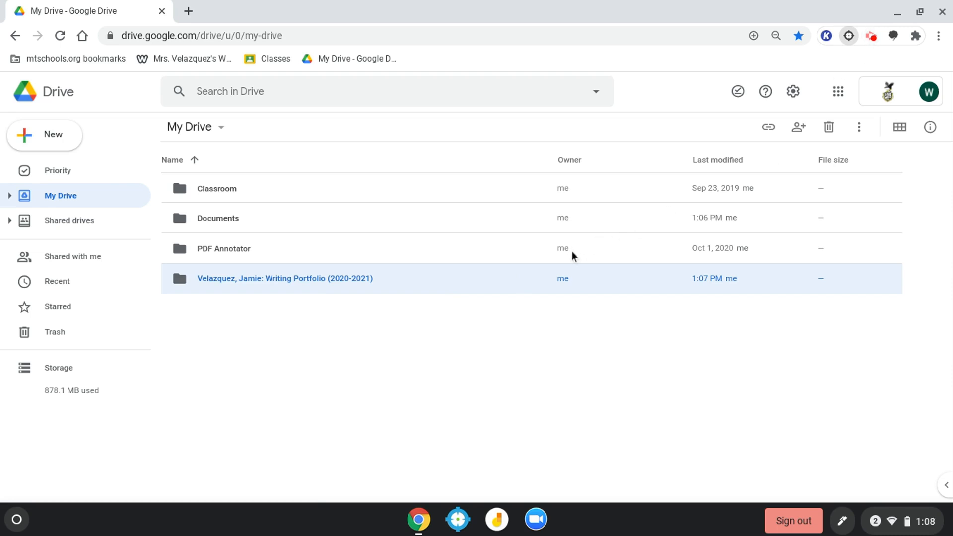
{"action": "mouse_move", "coordinate": [469, 290]}
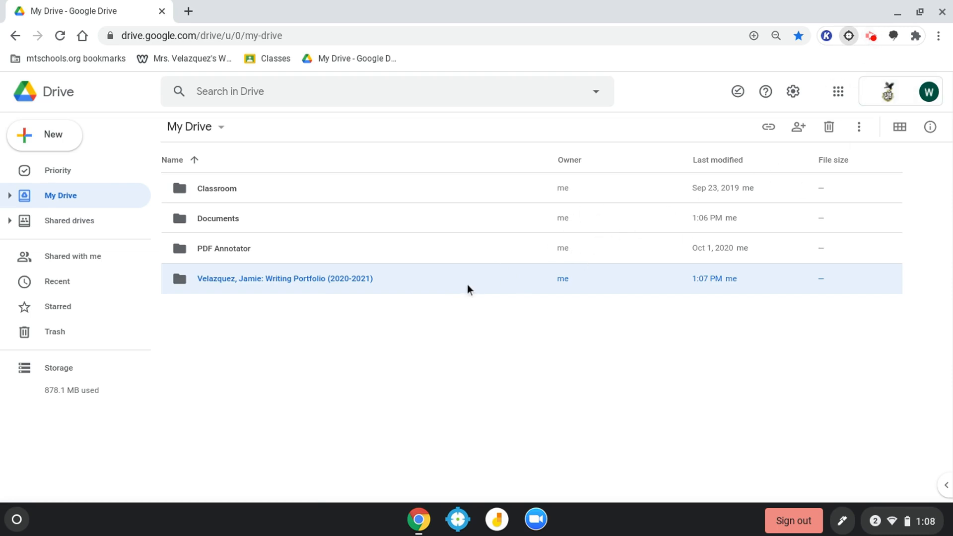
Open the Writing Portfolio folder and create an 'MP1' subfolder inside it
{"action": "double_click", "coordinate": [285, 278]}
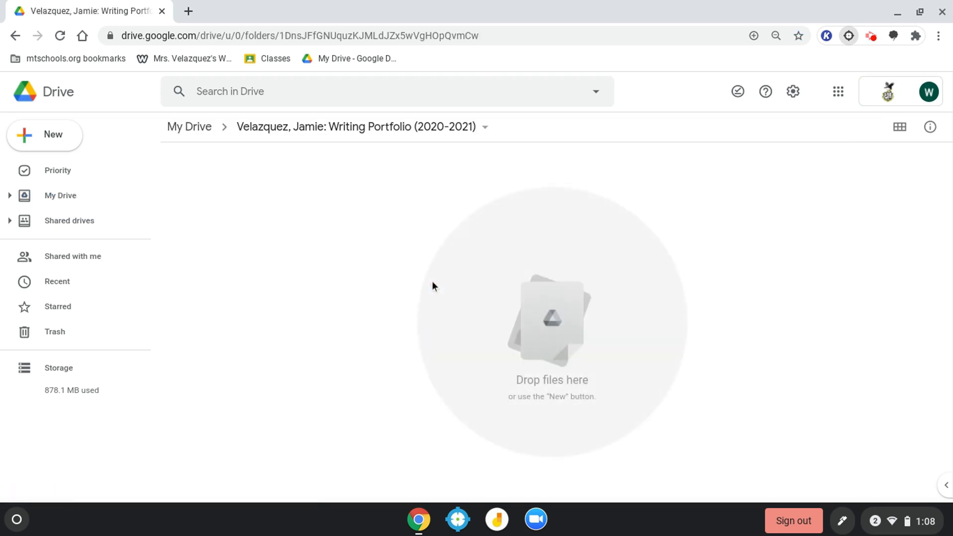
{"action": "mouse_move", "coordinate": [478, 134]}
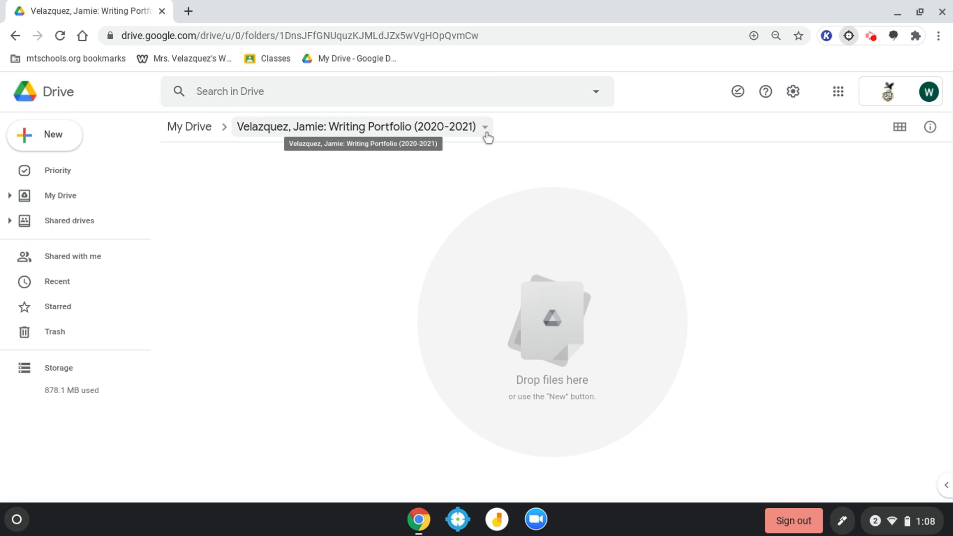
{"action": "left_click", "coordinate": [486, 127]}
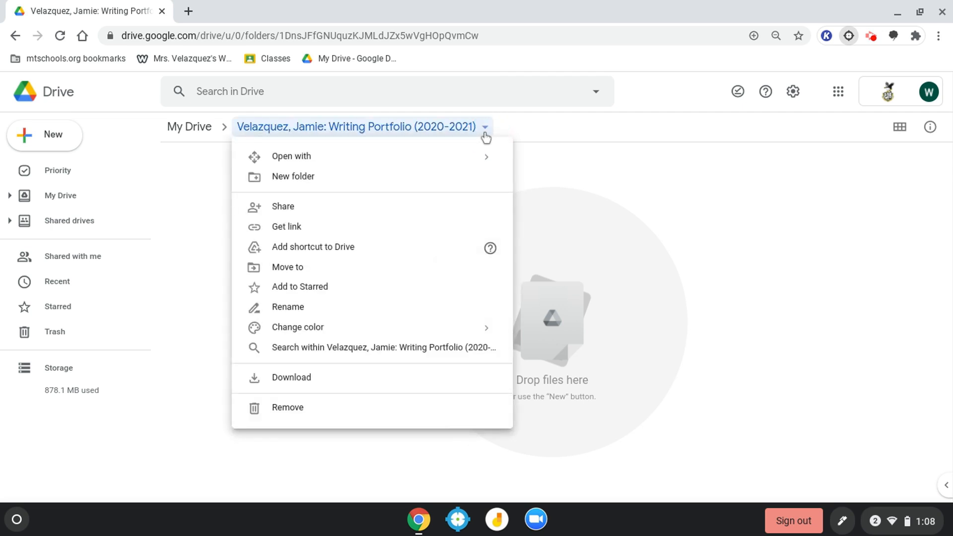
{"action": "mouse_move", "coordinate": [332, 176]}
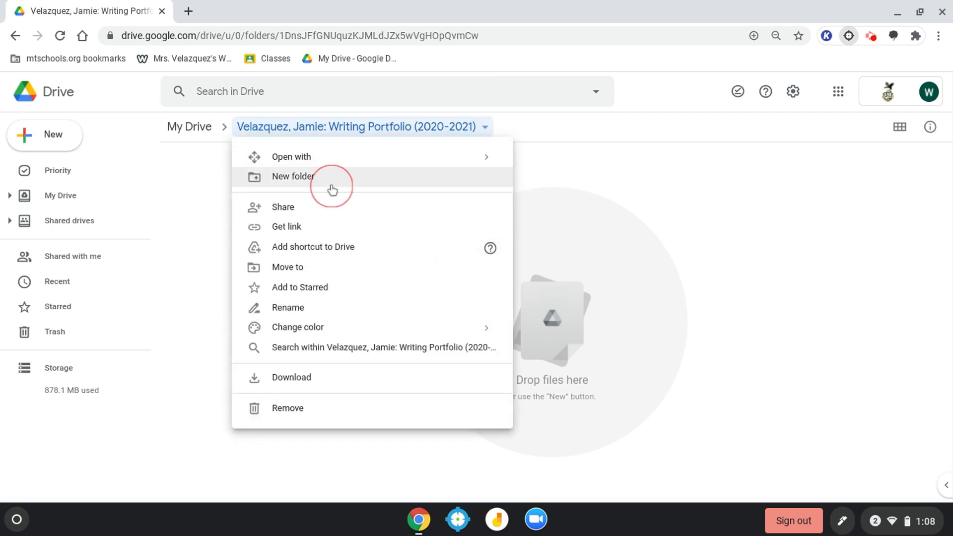
{"action": "left_click", "coordinate": [293, 176]}
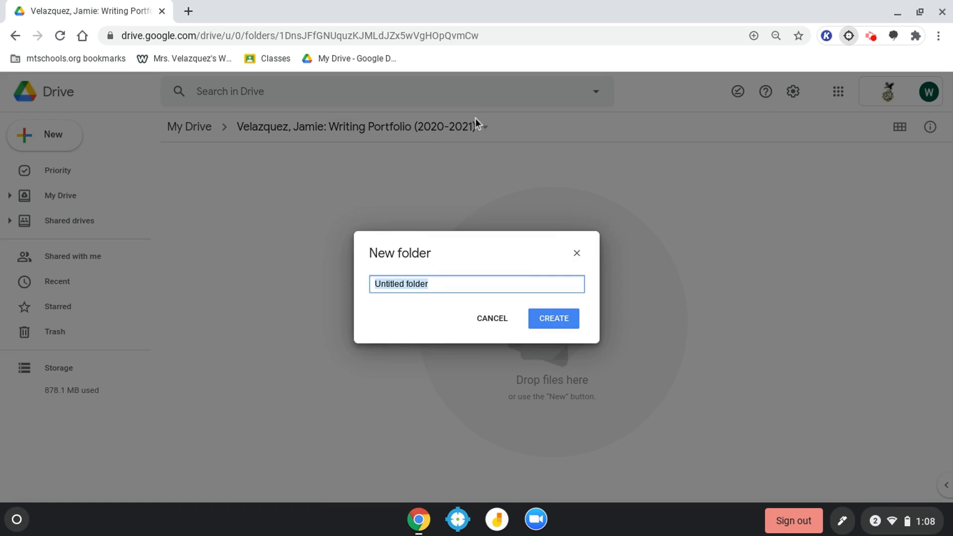
{"action": "mouse_move", "coordinate": [478, 124]}
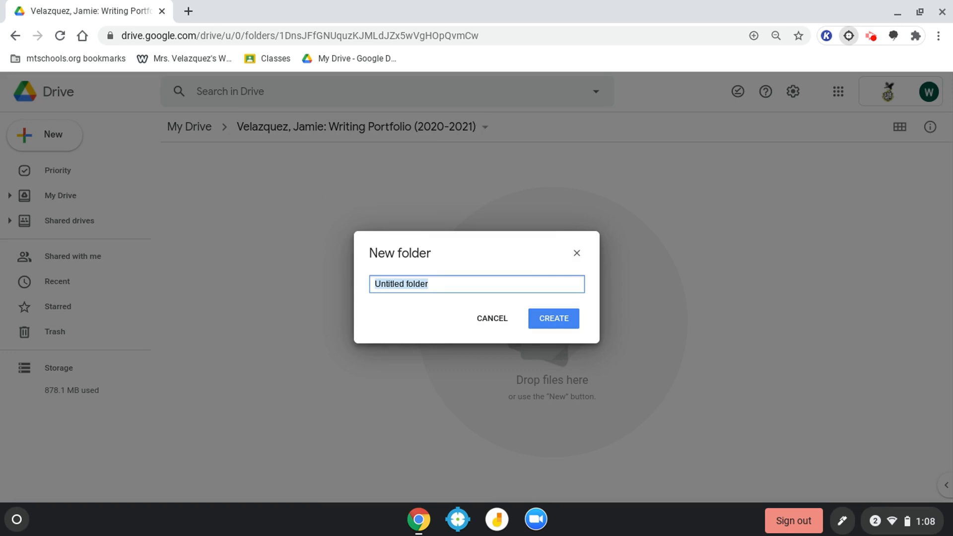
{"action": "type", "text": "MP"}
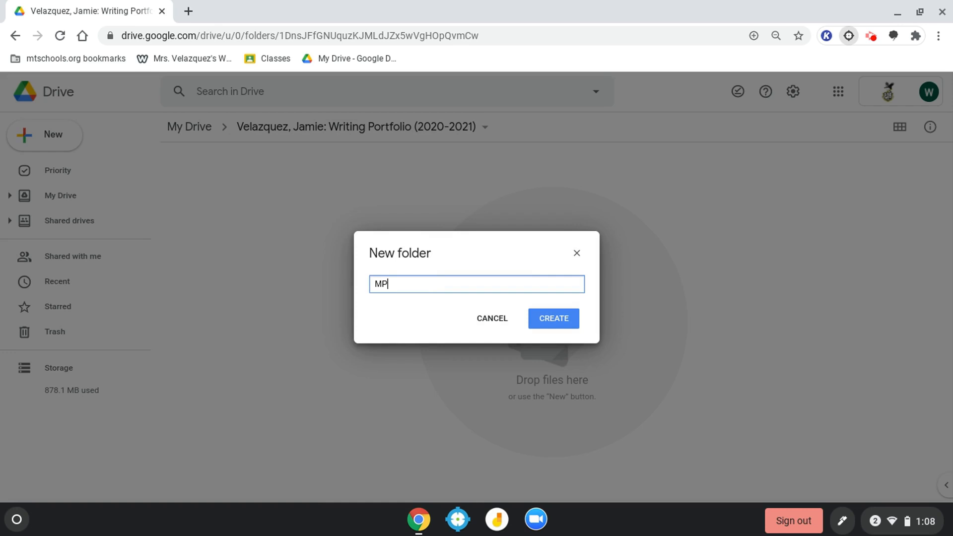
{"action": "type", "text": "1"}
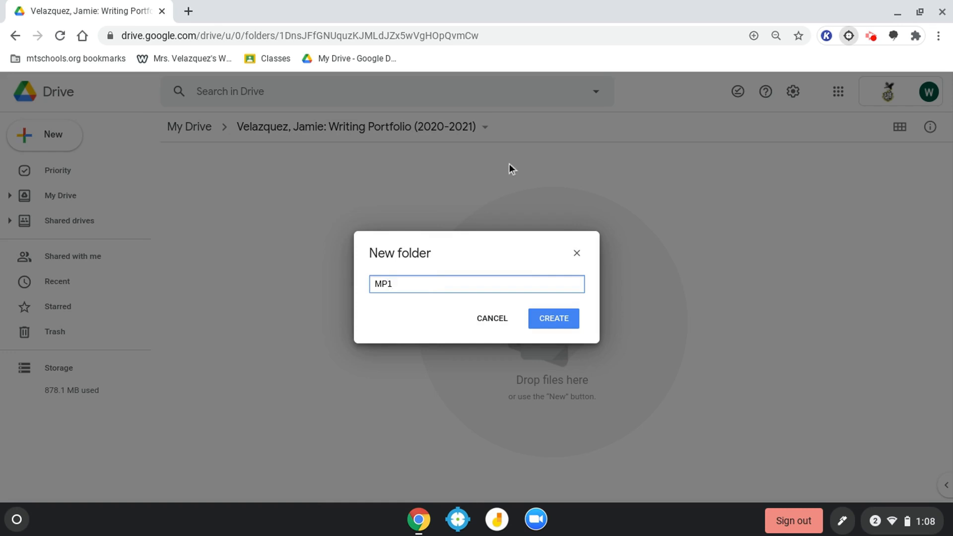
{"action": "left_click", "coordinate": [552, 318]}
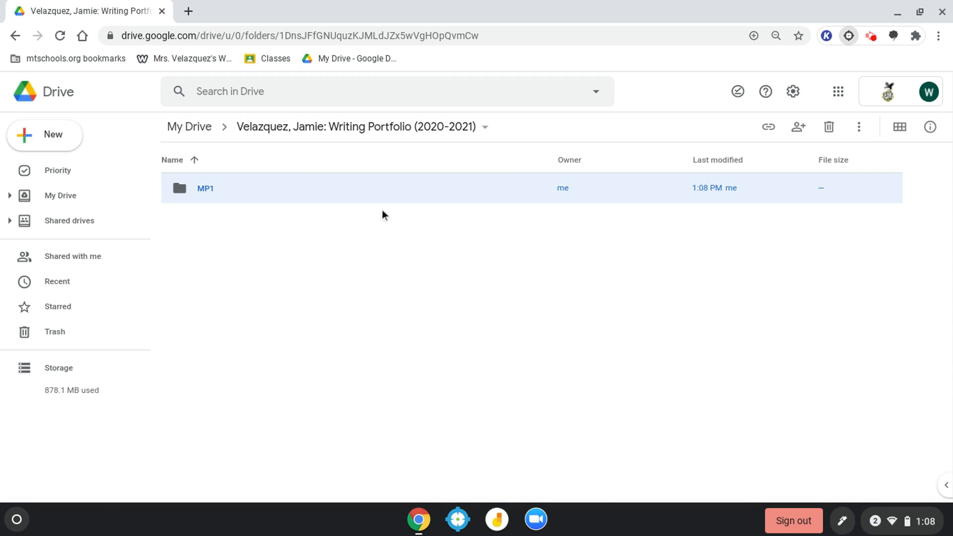
Navigate from My Drive through the Writing Portfolio folder into the empty MP1 subfolder
{"action": "left_click", "coordinate": [189, 127]}
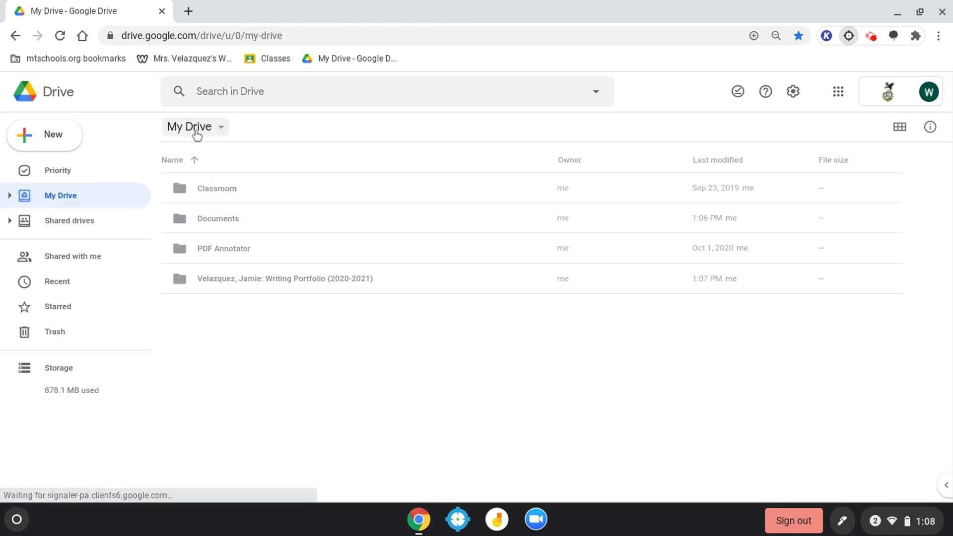
{"action": "mouse_move", "coordinate": [313, 293]}
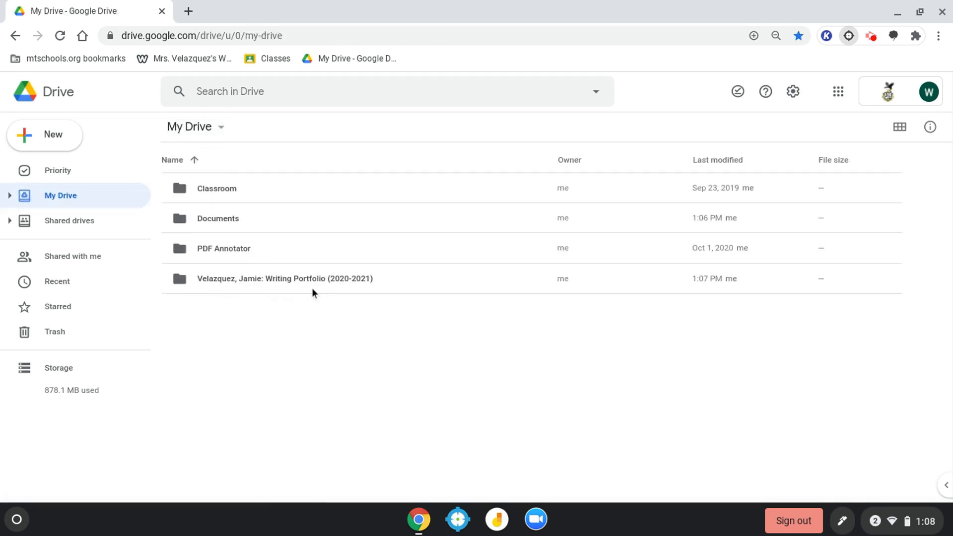
{"action": "left_click", "coordinate": [285, 278]}
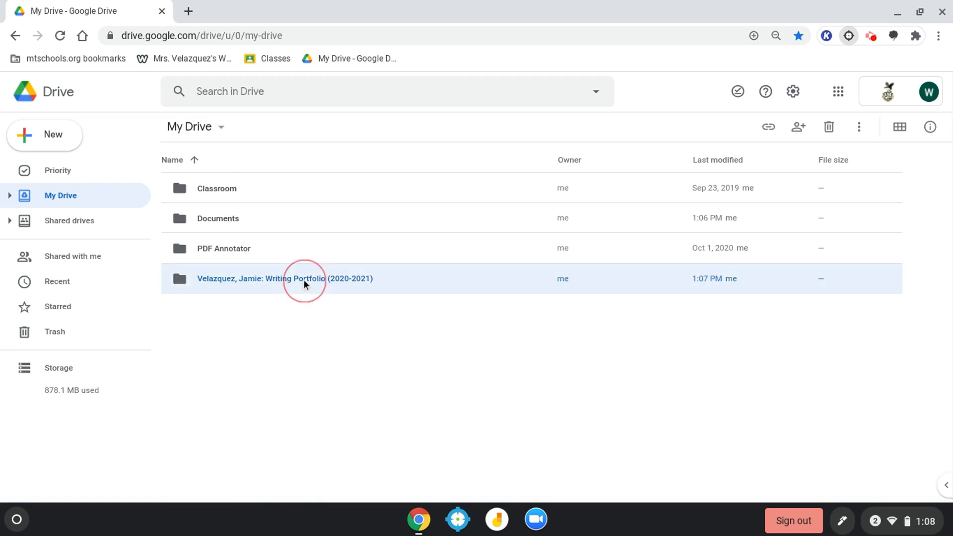
{"action": "double_click", "coordinate": [285, 279]}
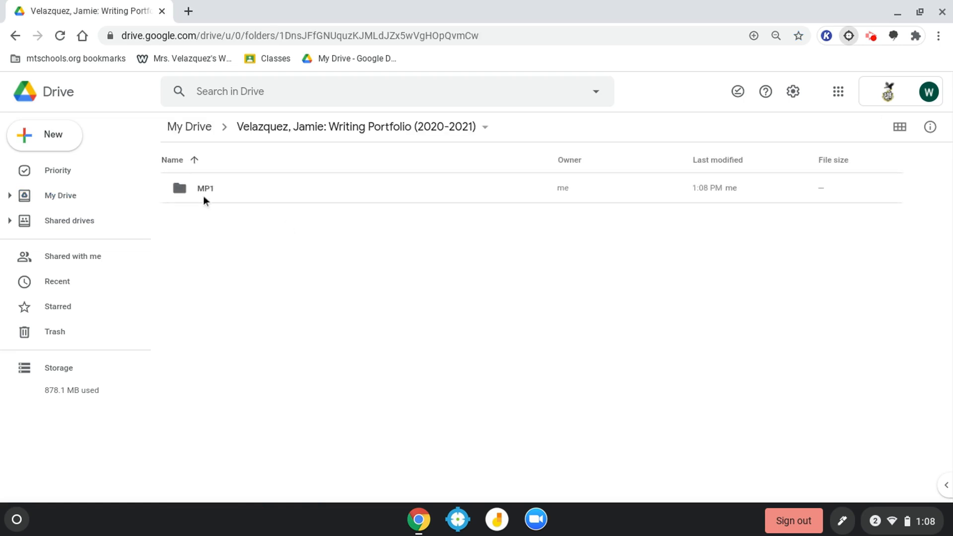
{"action": "mouse_move", "coordinate": [214, 195]}
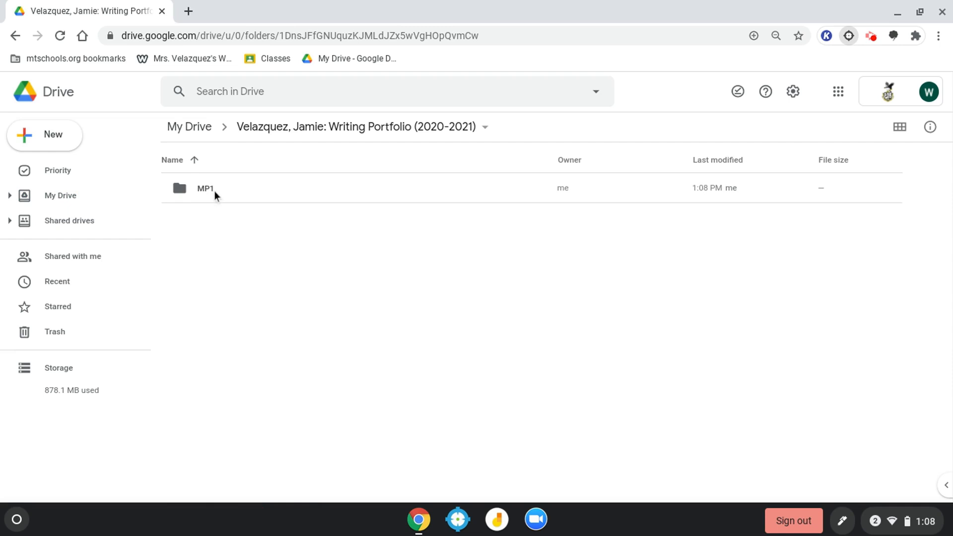
{"action": "double_click", "coordinate": [205, 188]}
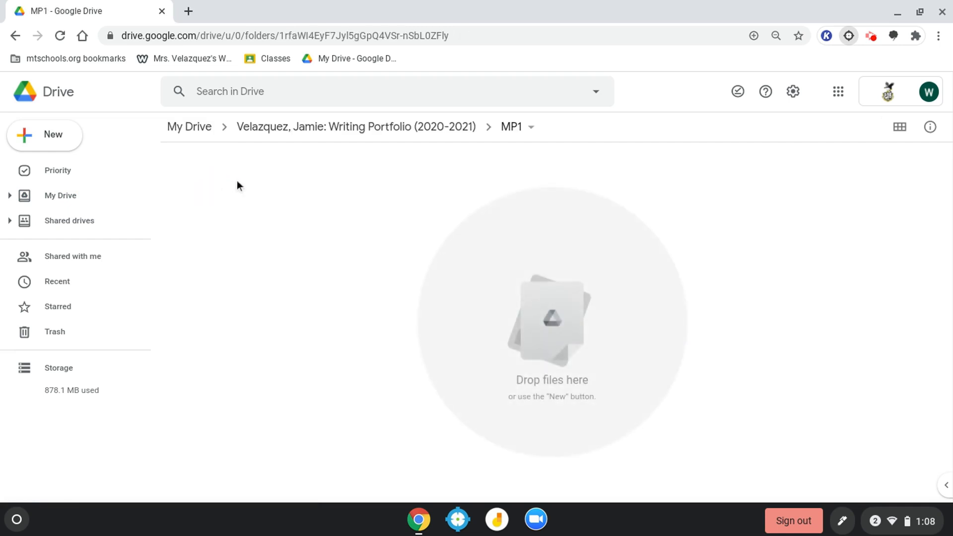
{"action": "mouse_move", "coordinate": [227, 187]}
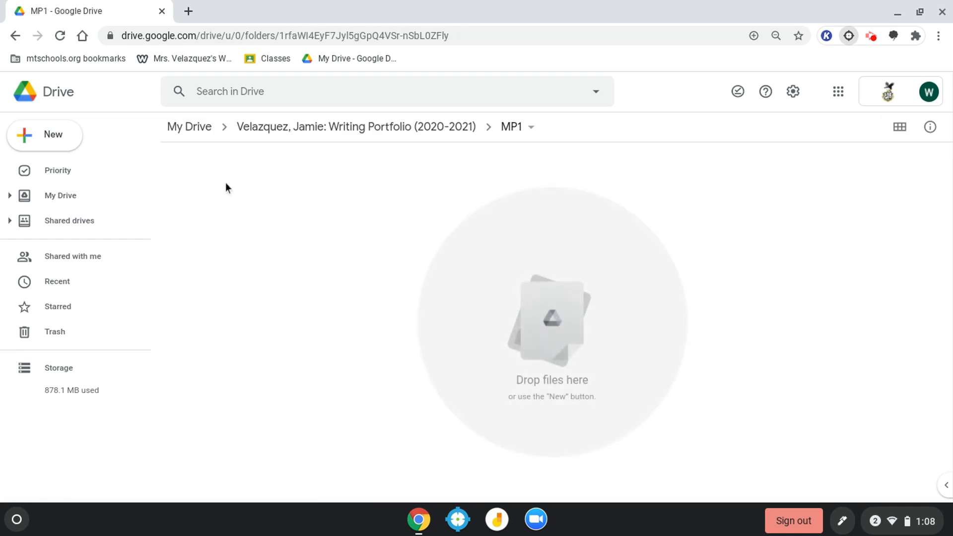
{"action": "mouse_move", "coordinate": [230, 182]}
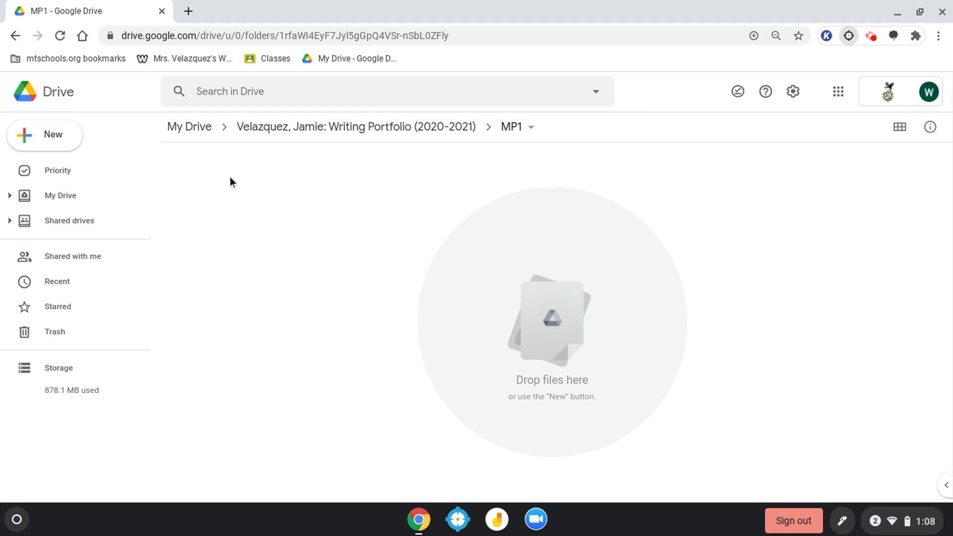
{"action": "left_click", "coordinate": [188, 11]}
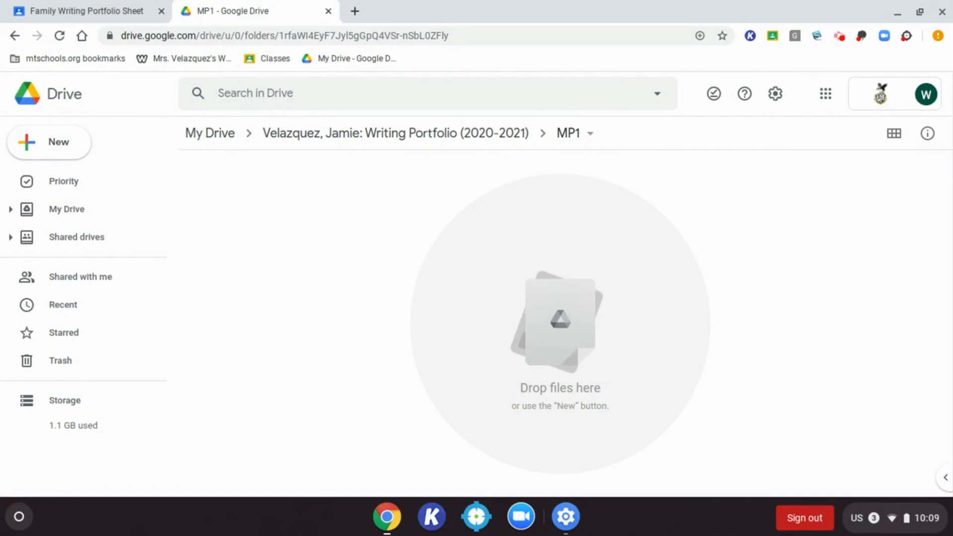
{"action": "mouse_move", "coordinate": [672, 242]}
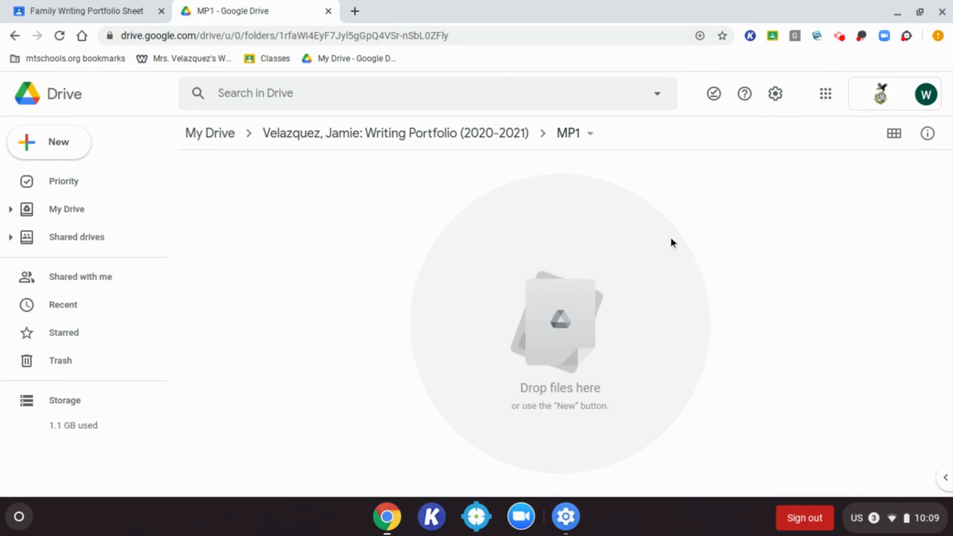
{"action": "mouse_move", "coordinate": [464, 133]}
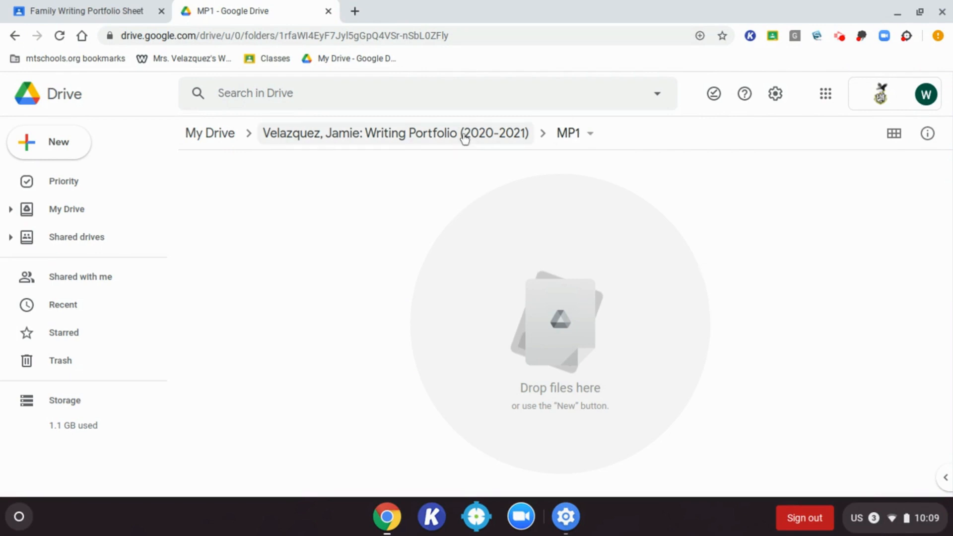
Go up from MP1 to the Writing Portfolio (2020-2021) folder via the breadcrumb
{"action": "left_click", "coordinate": [396, 133]}
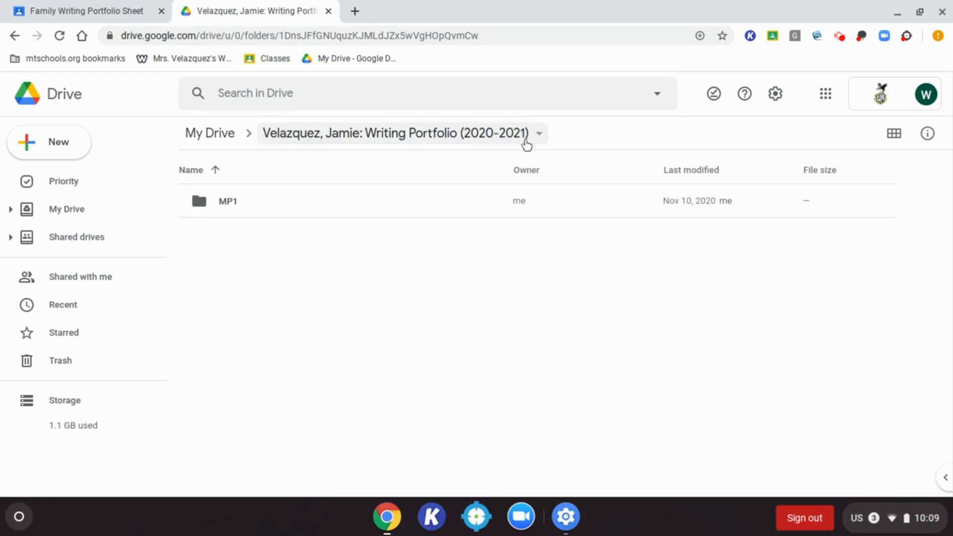
{"action": "mouse_move", "coordinate": [539, 135]}
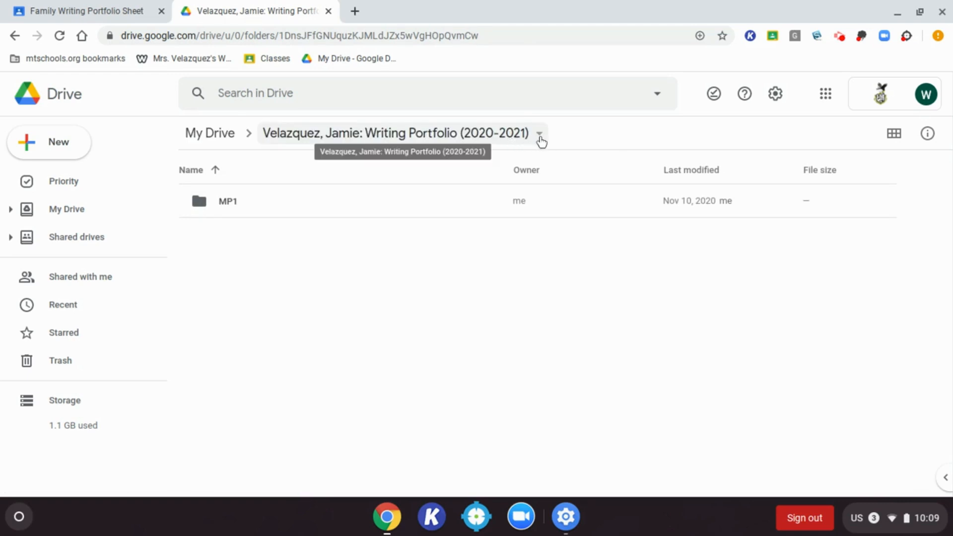
Open the Share dialog from the portfolio folder's breadcrumb dropdown
{"action": "left_click", "coordinate": [539, 133]}
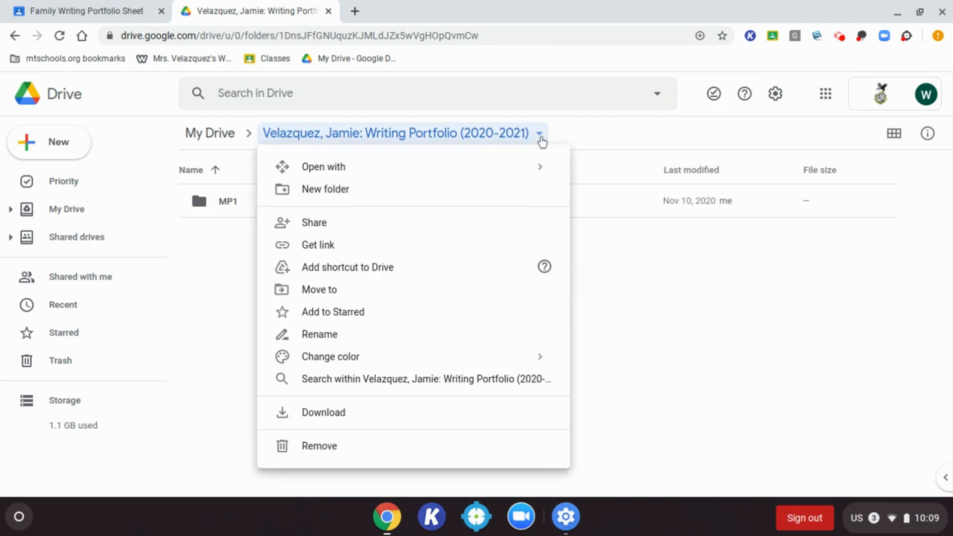
{"action": "mouse_move", "coordinate": [491, 220]}
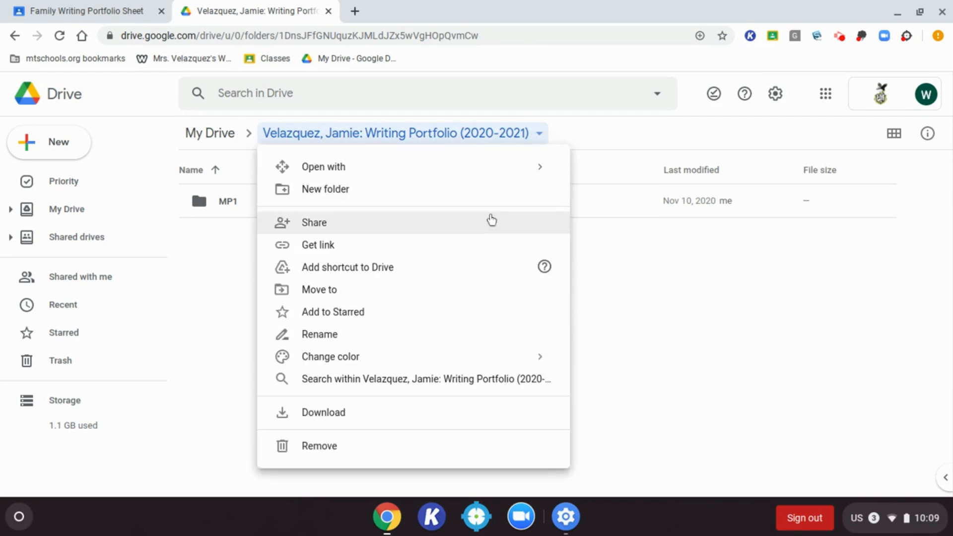
{"action": "mouse_move", "coordinate": [487, 230]}
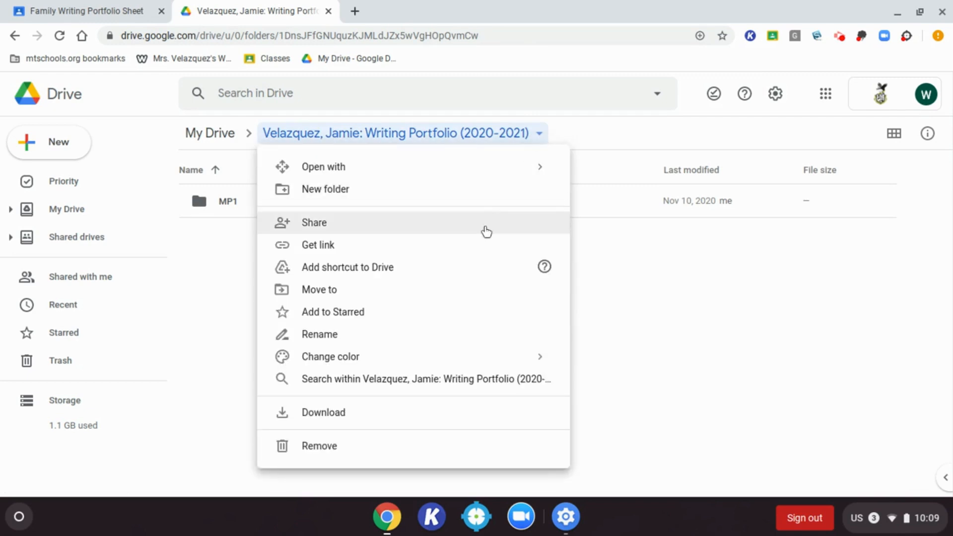
{"action": "left_click", "coordinate": [314, 222]}
{"action": "type", "text": "dan"}
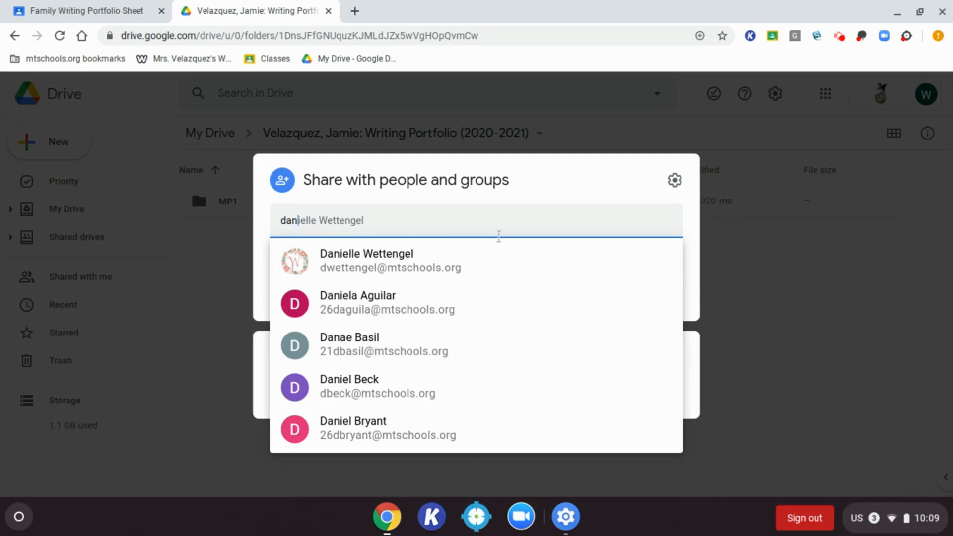
Add the teacher from the suggestions as Editor and send the invitation
{"action": "left_click", "coordinate": [366, 260]}
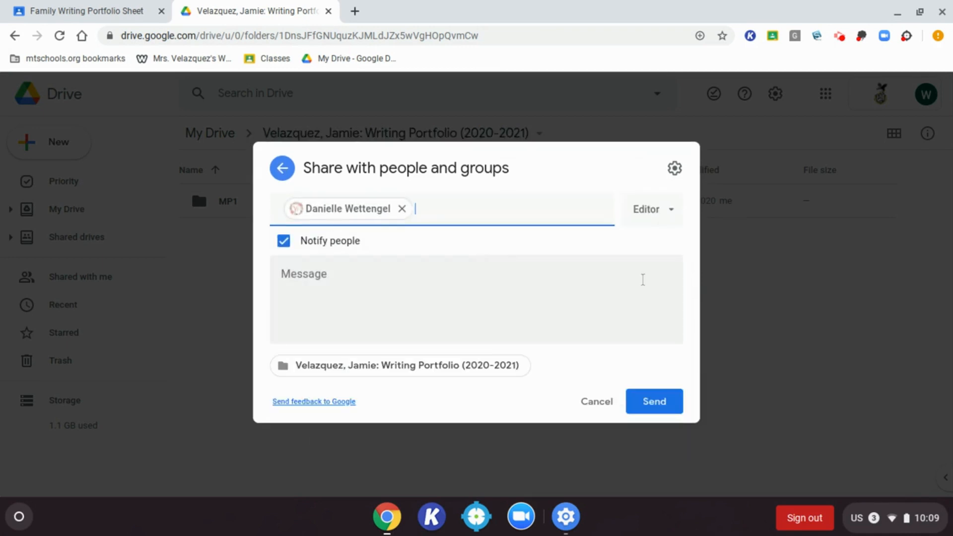
{"action": "mouse_move", "coordinate": [658, 226]}
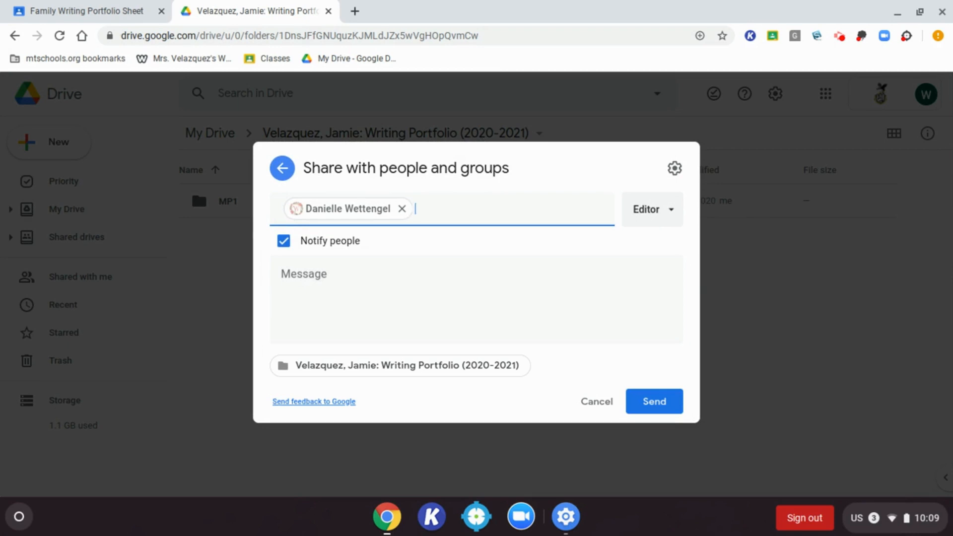
{"action": "mouse_move", "coordinate": [368, 416]}
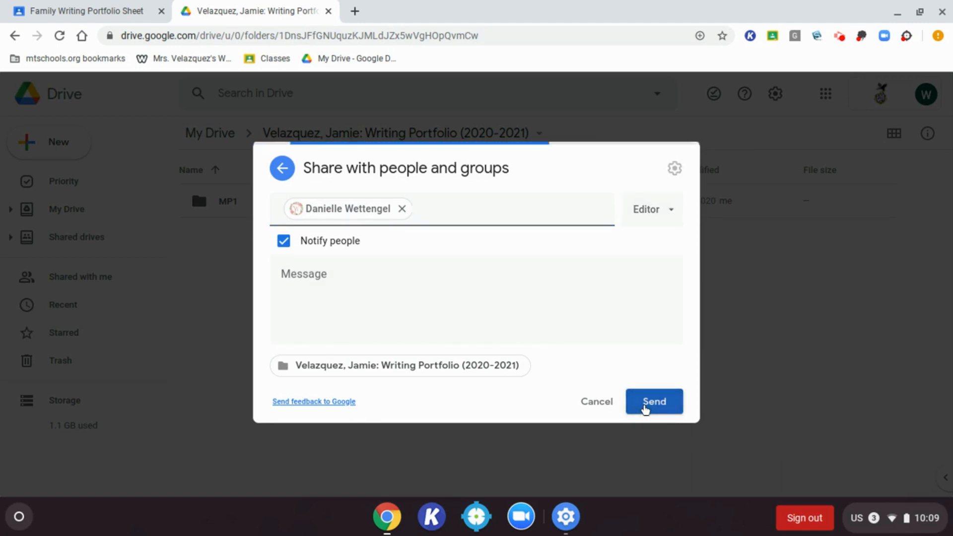
{"action": "left_click", "coordinate": [655, 401]}
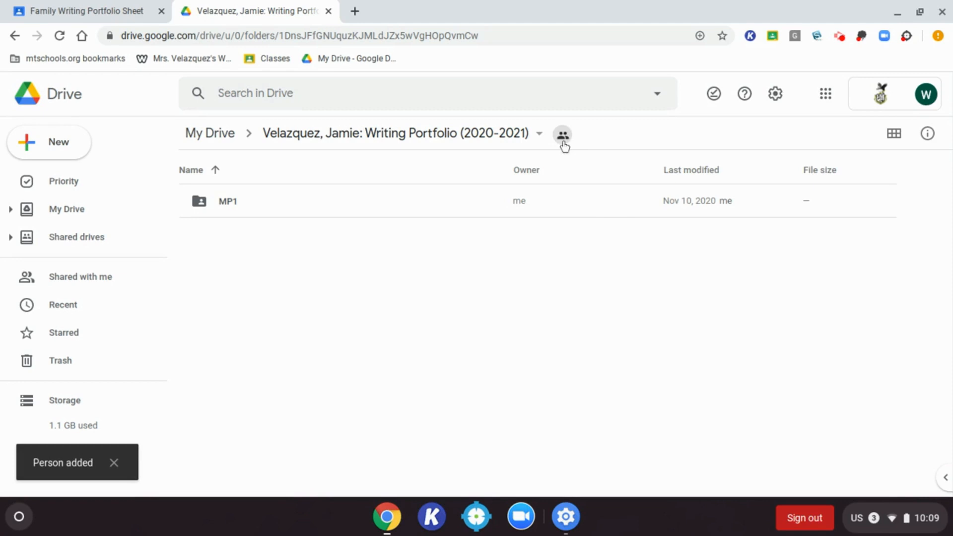
{"action": "mouse_move", "coordinate": [561, 135]}
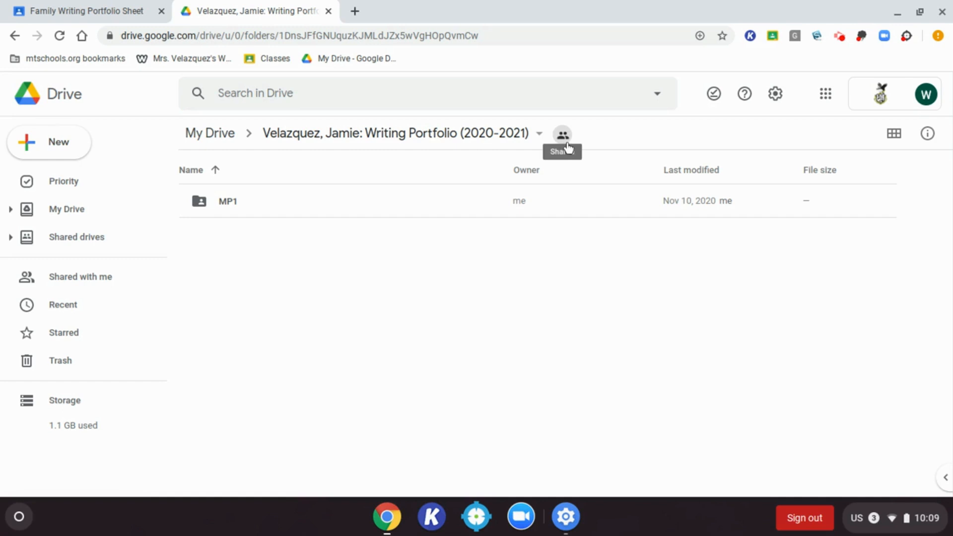
{"action": "left_click", "coordinate": [561, 133]}
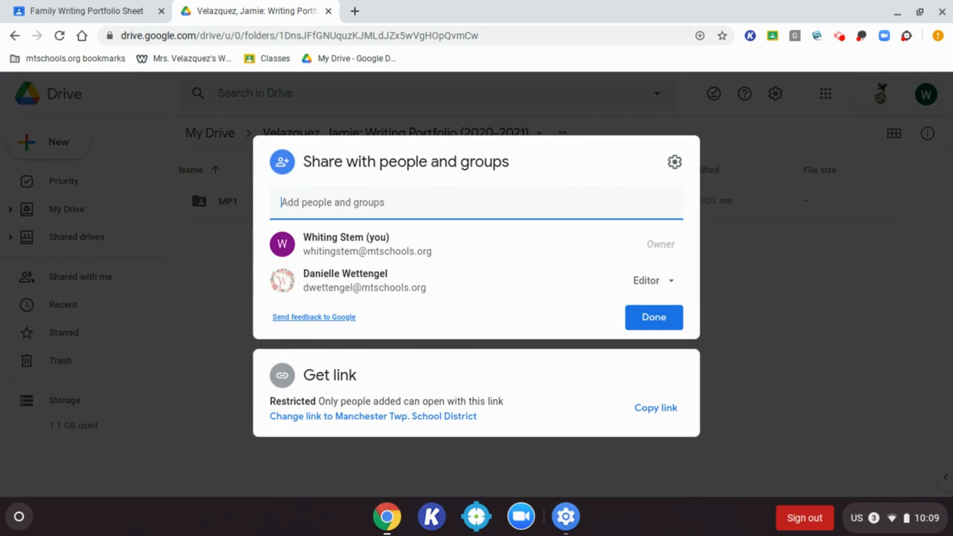
{"action": "left_click", "coordinate": [653, 317]}
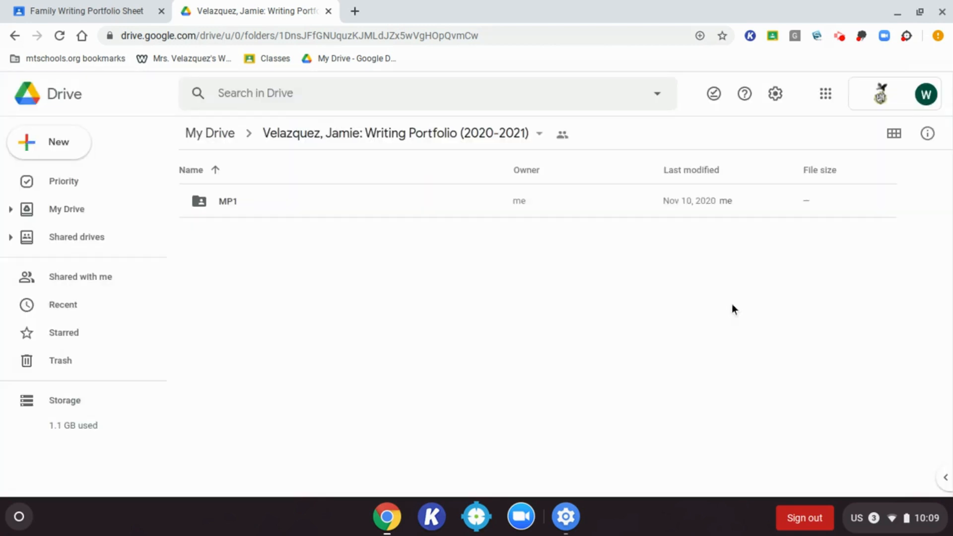